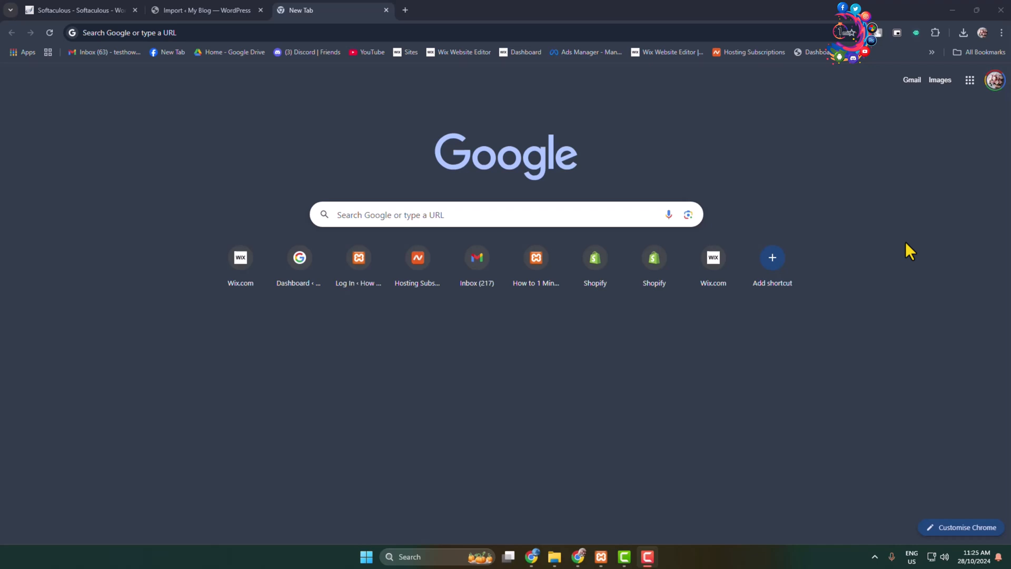
mouse_move(901, 242)
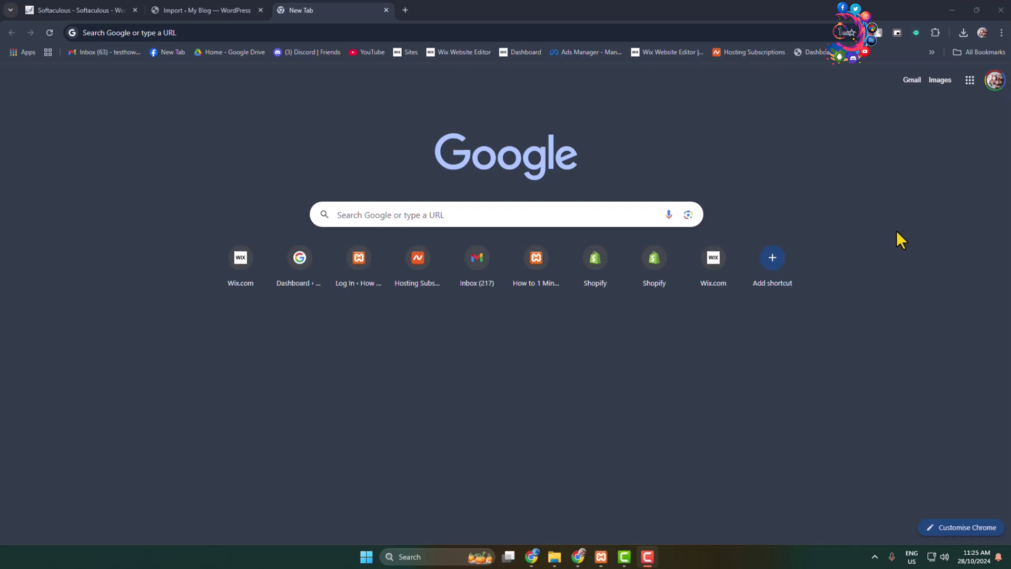
Search Google for 'check plagiarism on grammarly' to find Grammarly's checker.
text(check plagiarism on grammarly)
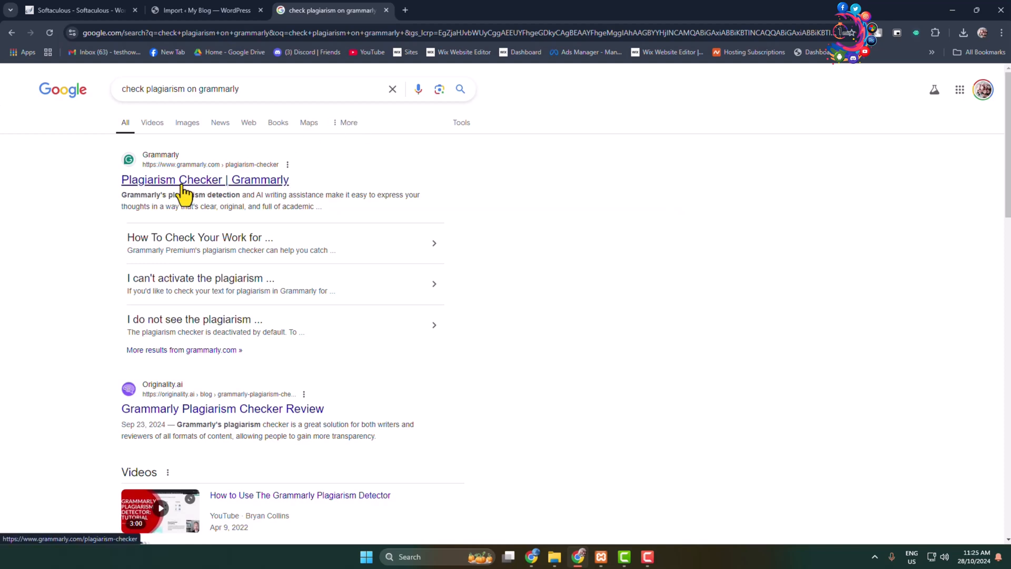
Paste the ~1,229-character Participatory Budgeting article into Grammarly's checker and scan it for plagiarism.
click(204, 179)
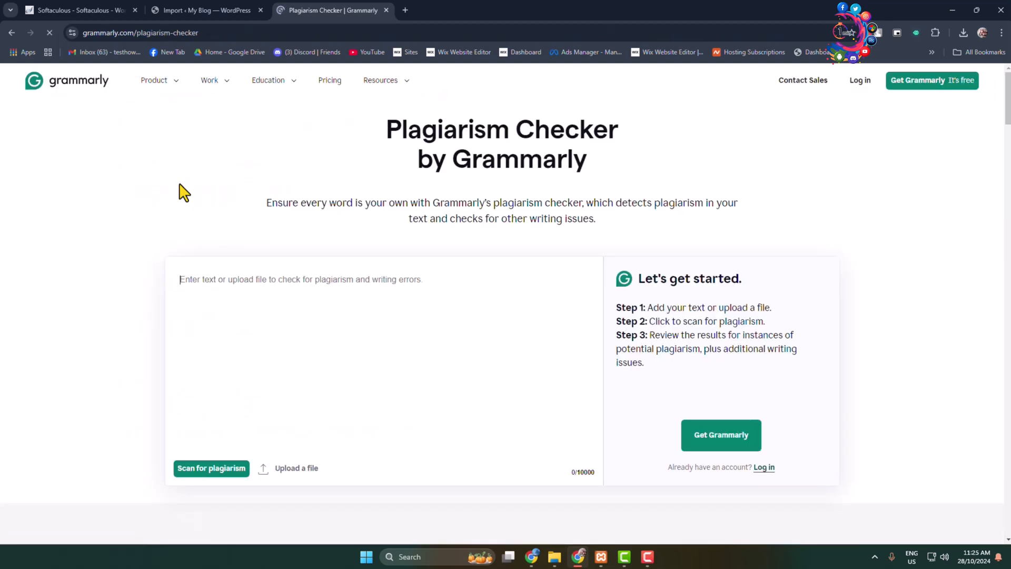
scroll(down, 3)
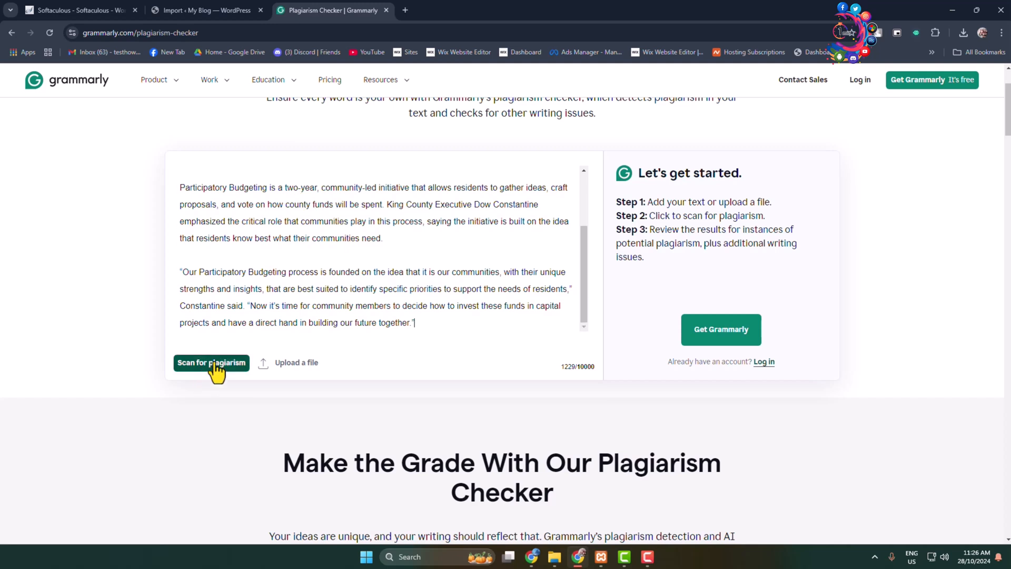
click(211, 362)
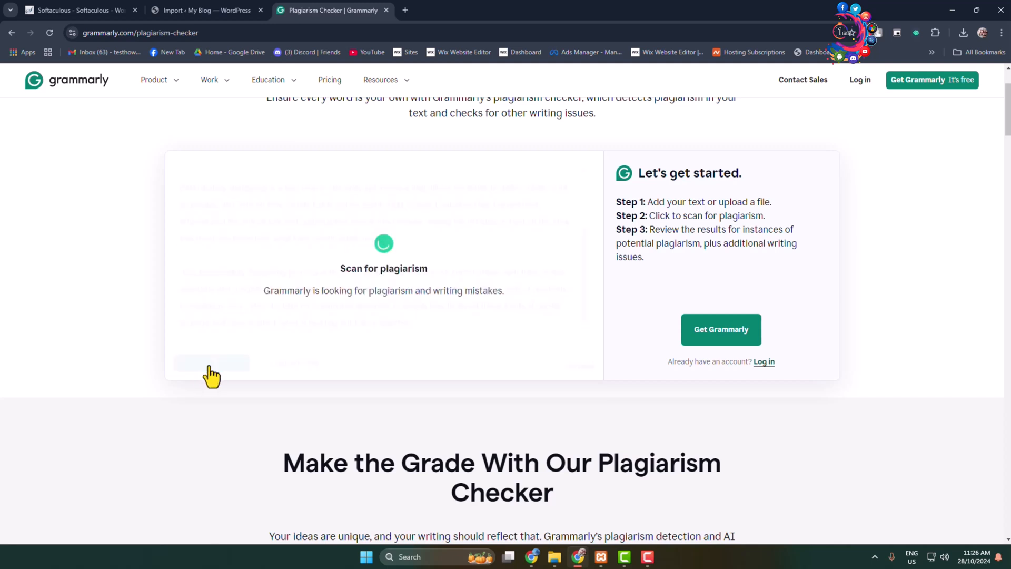
Let the scan finish, reporting plagiarism found plus conciseness and additional writing issues.
click(211, 362)
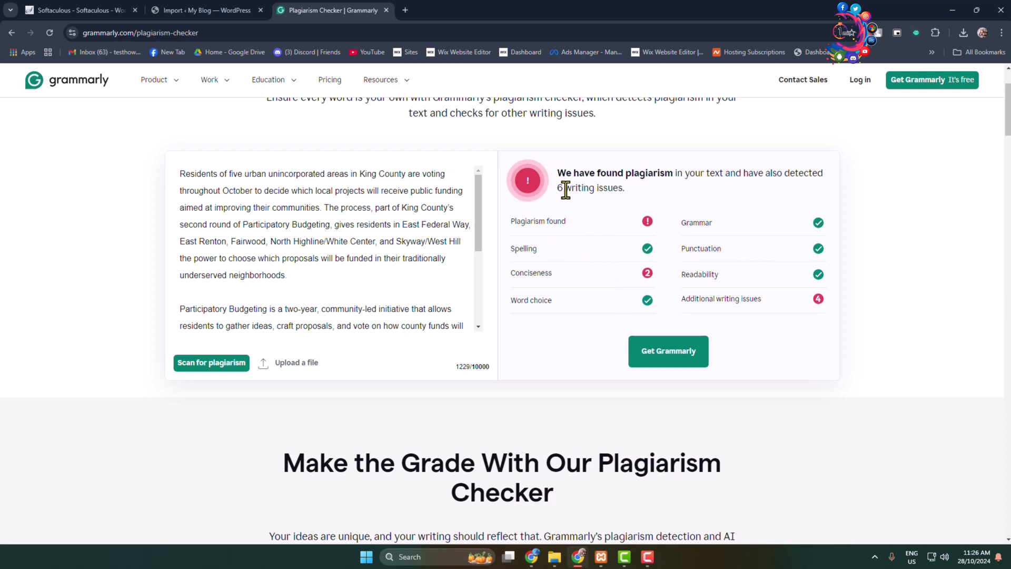
mouse_move(772, 211)
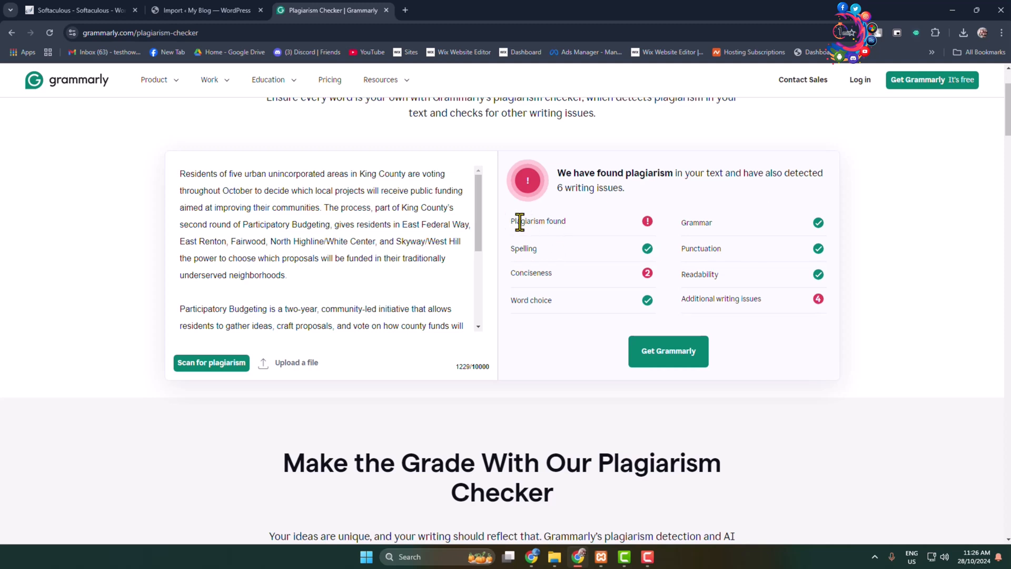
mouse_move(691, 414)
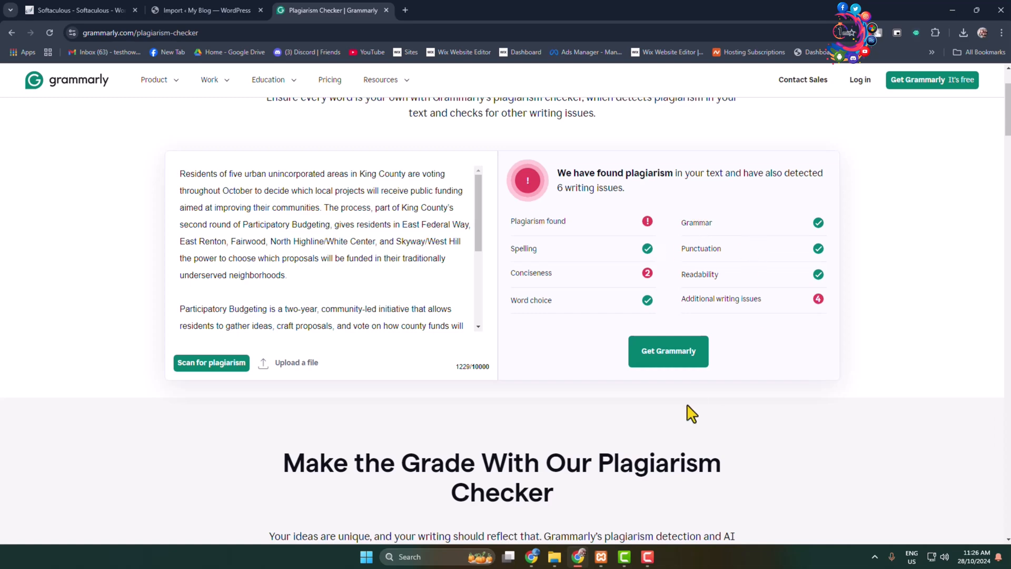
mouse_move(655, 369)
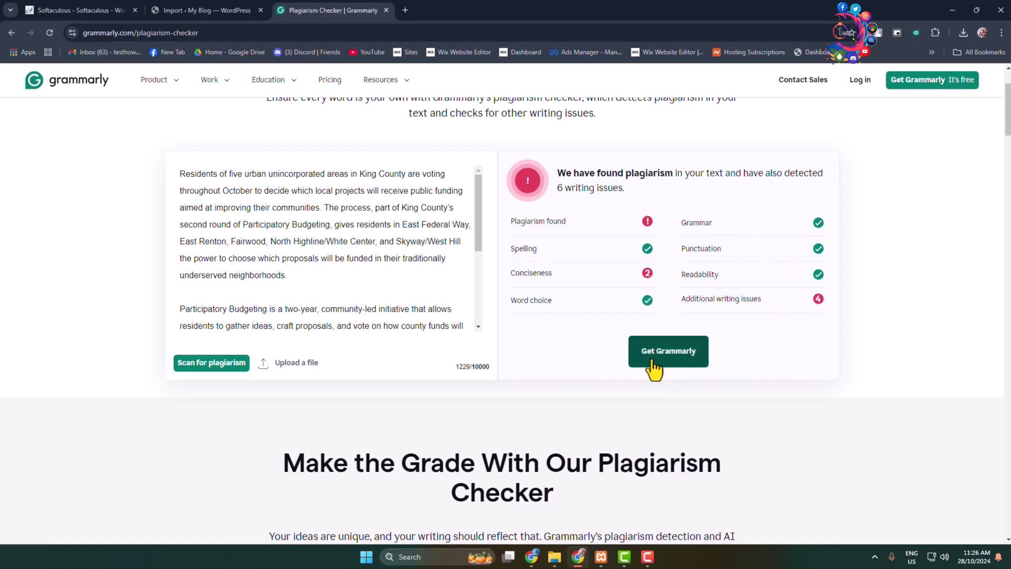
Leave via Get Grammarly and come back to an empty checker with no text or results.
click(668, 351)
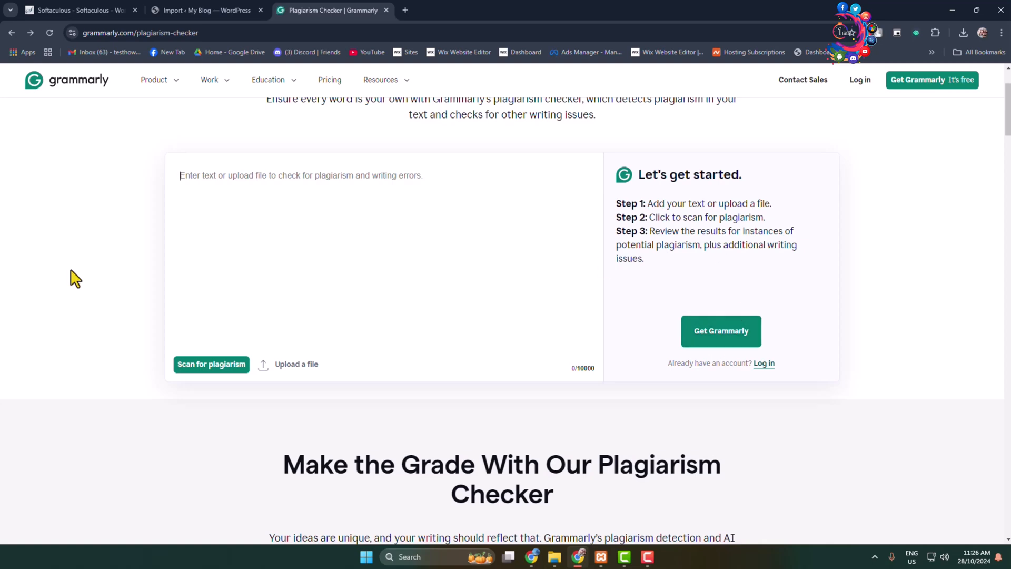
mouse_move(793, 279)
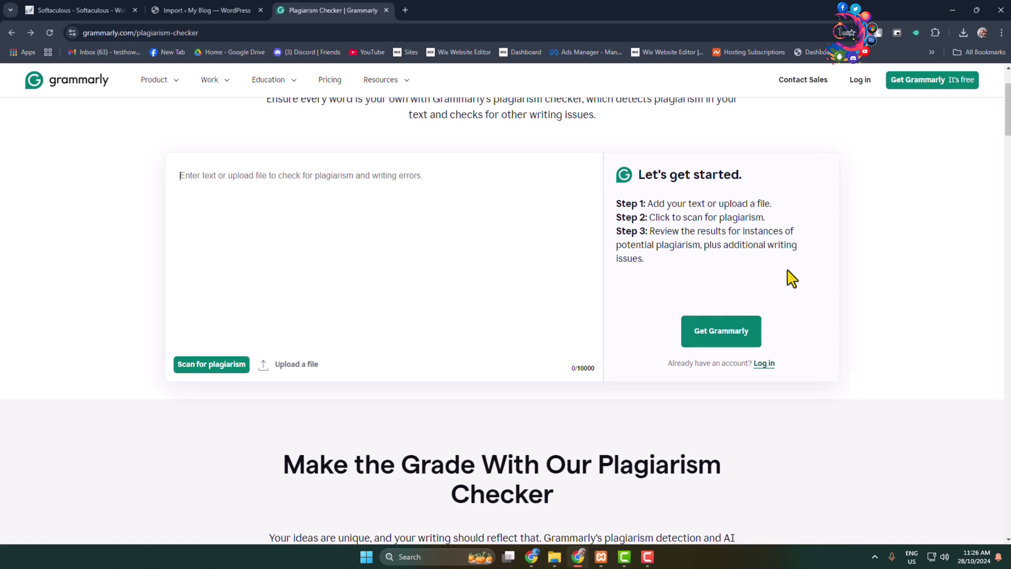